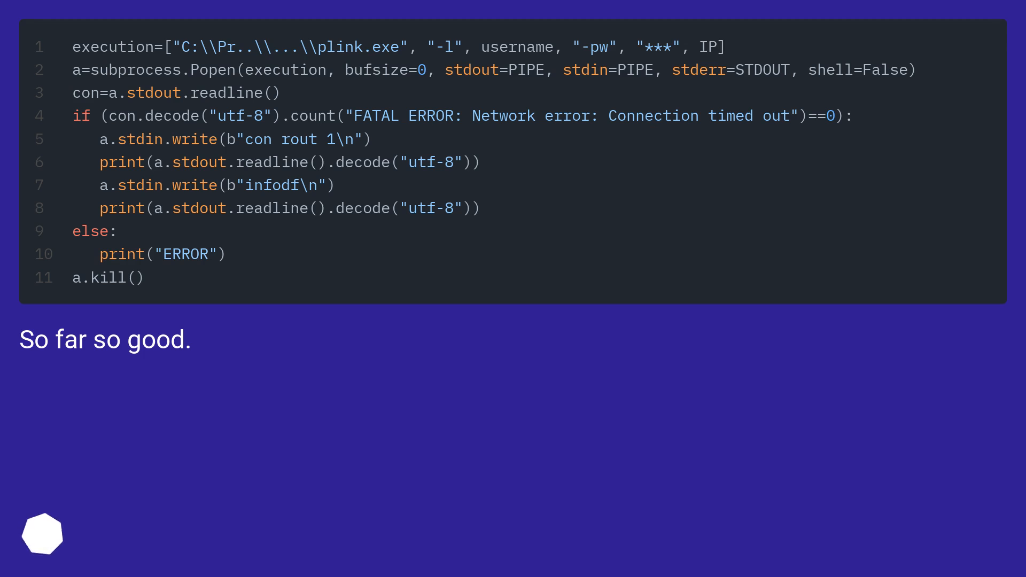
Scroll forward to the slide adding Popen.communicate(), then to the answer suggesting .wait().
scroll(down, 3)
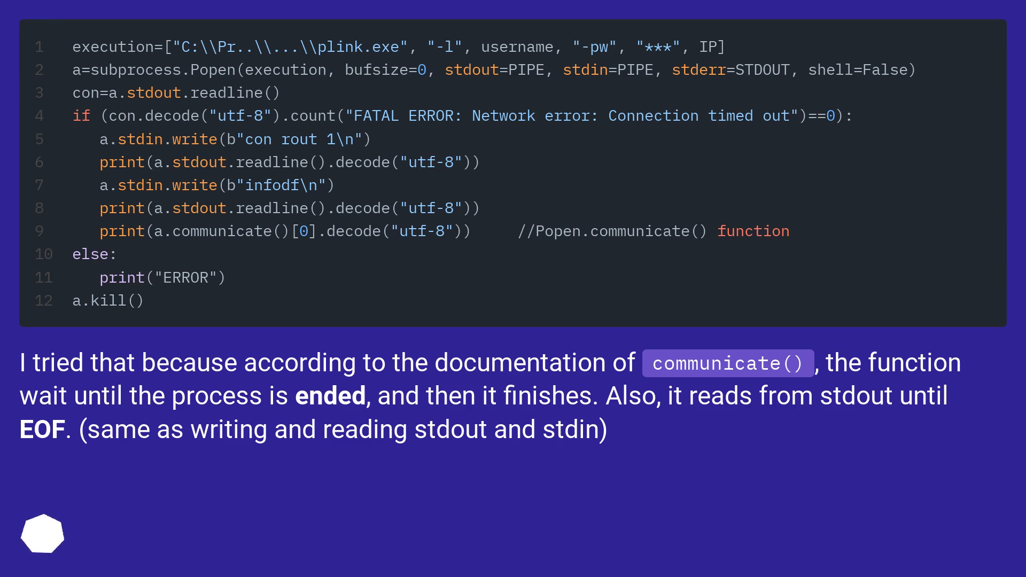
scroll(down, 3)
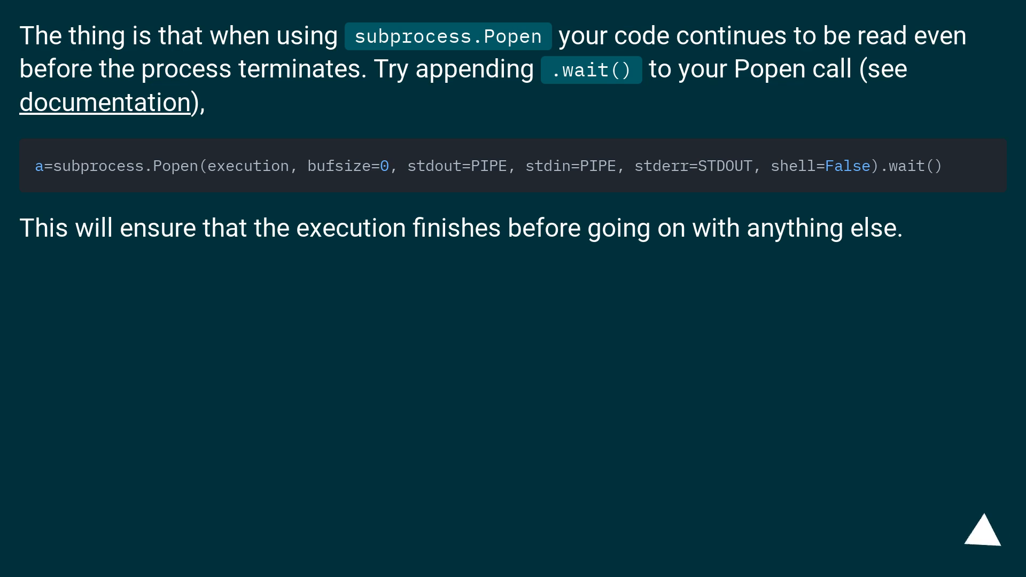
click(983, 531)
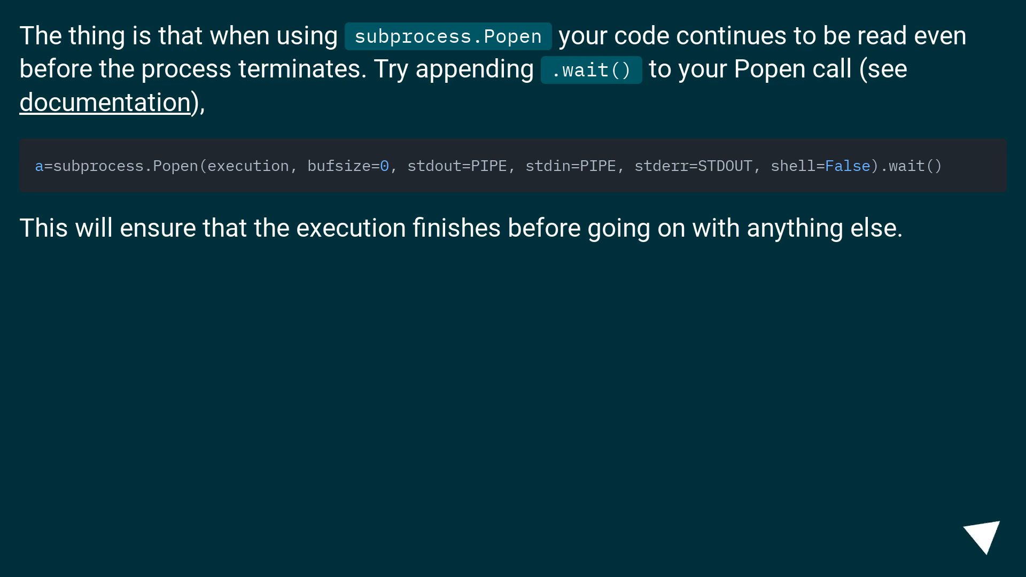
click(985, 530)
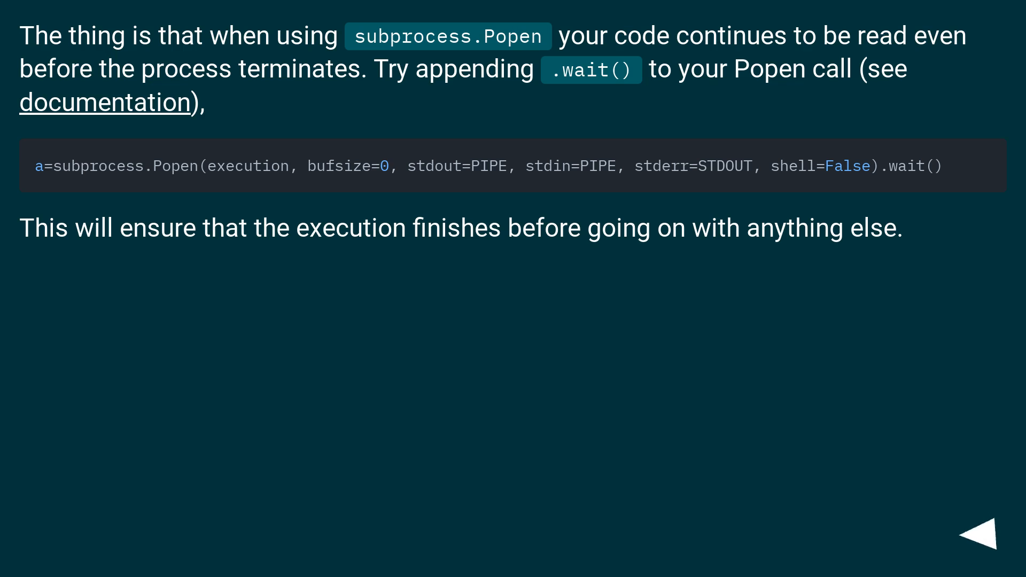
click(987, 533)
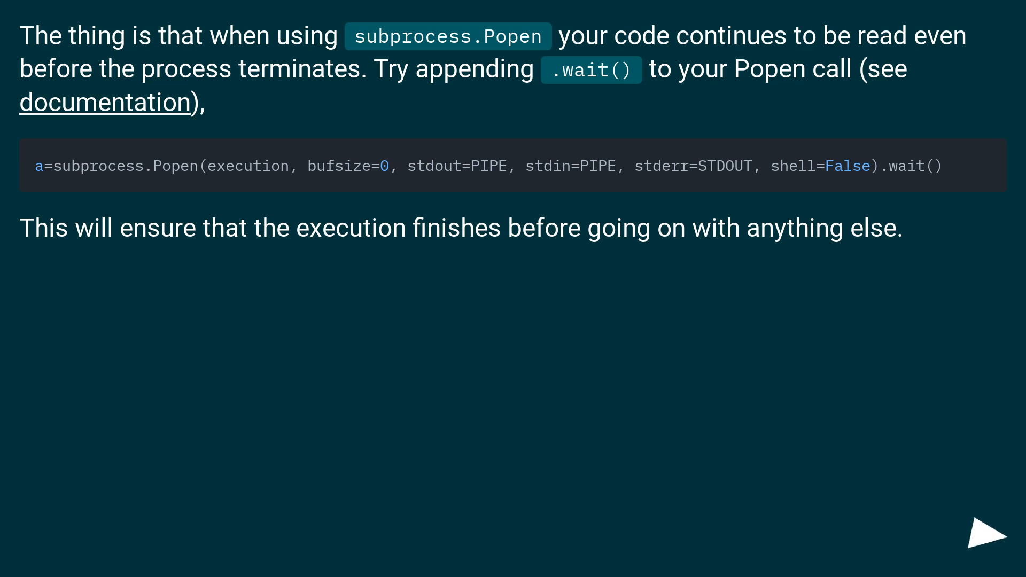
click(987, 534)
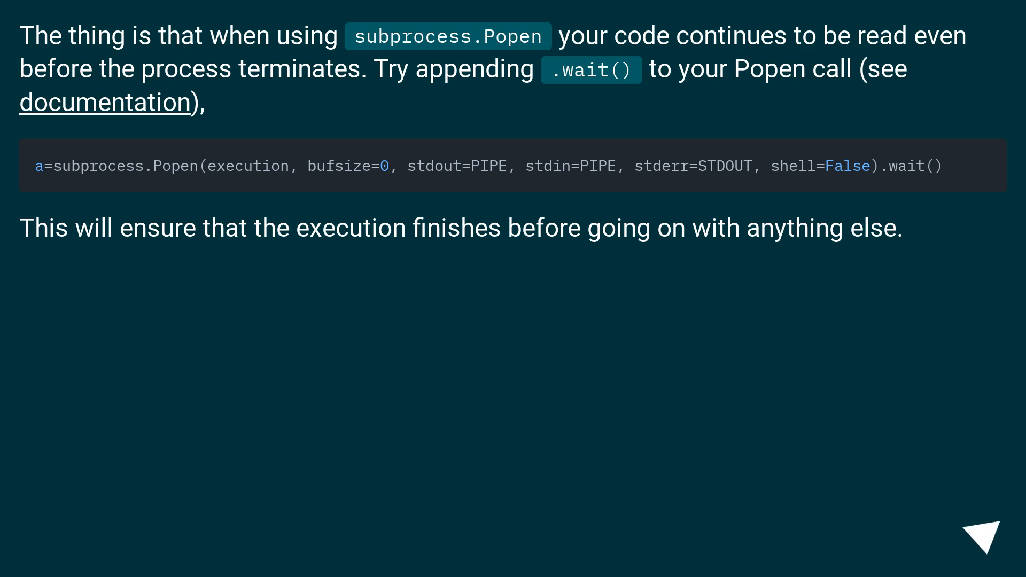
click(982, 530)
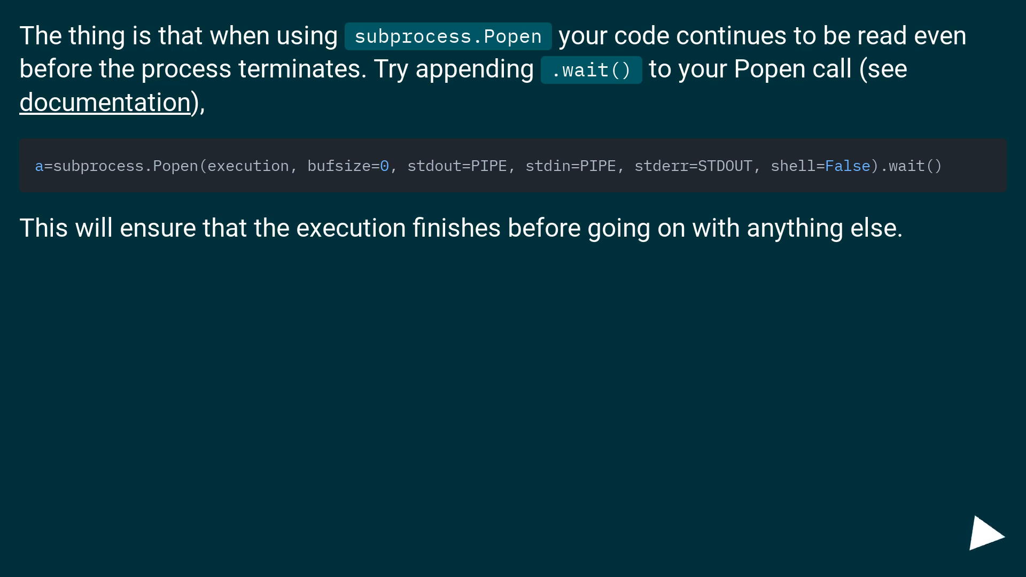
click(982, 531)
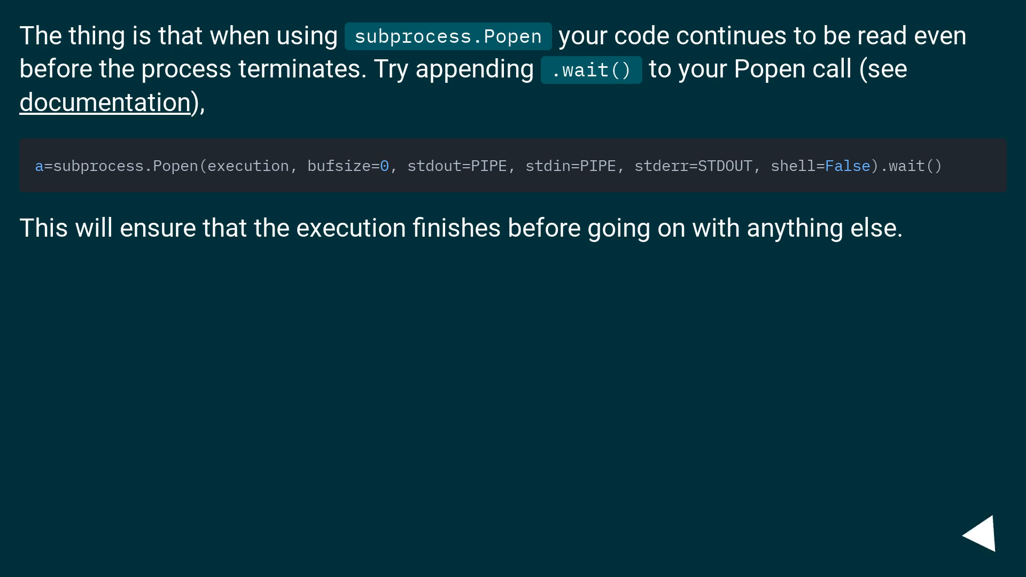